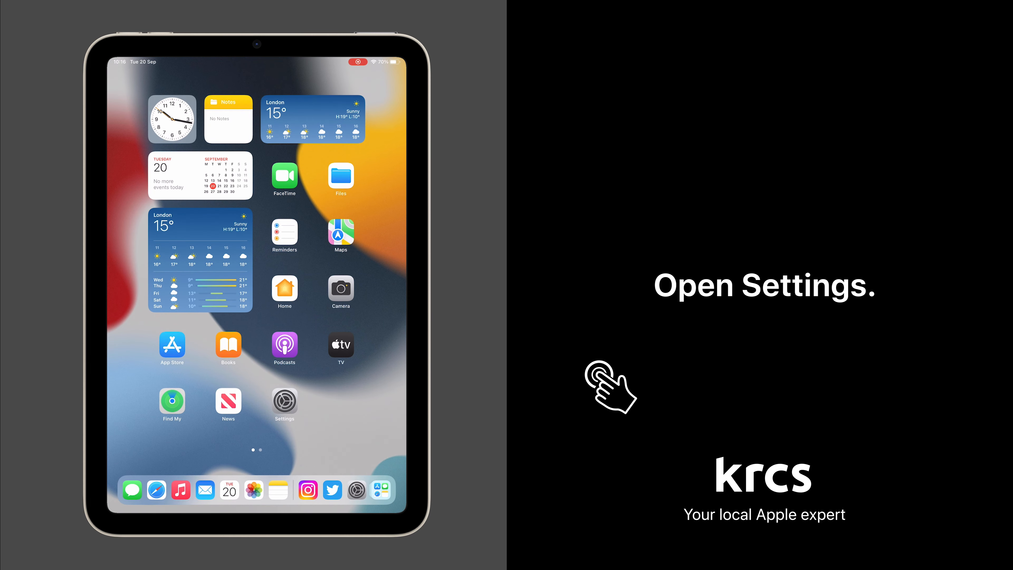
mouse_move(284, 404)
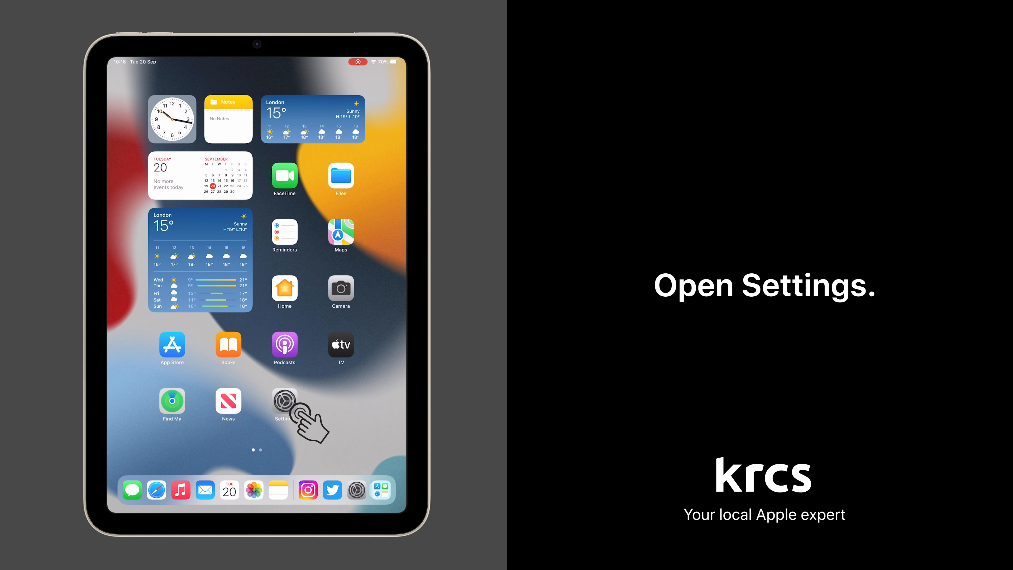
Navigate Settings > Apple ID > Find My to reach the Find My iPad page
click(284, 401)
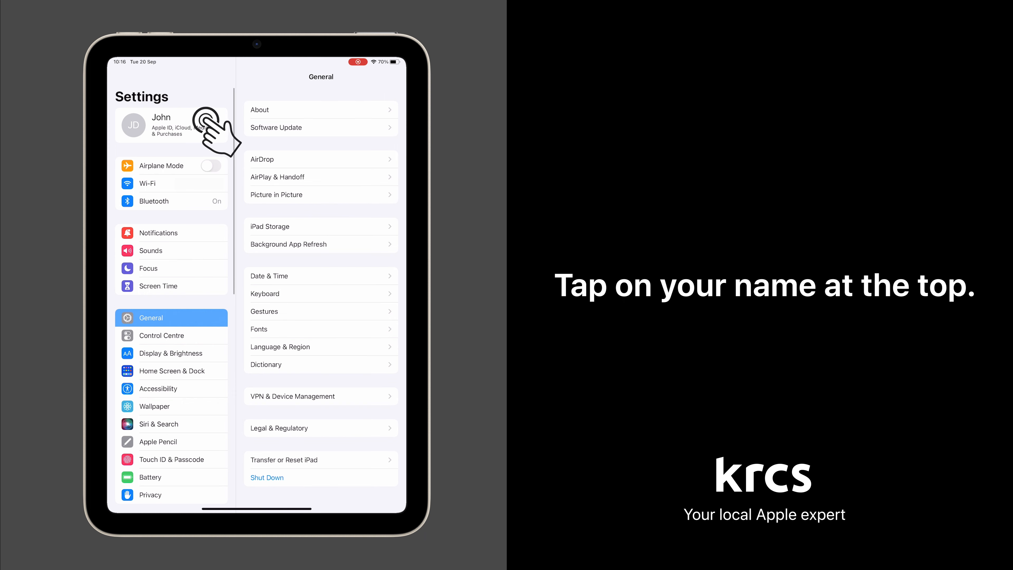
click(171, 125)
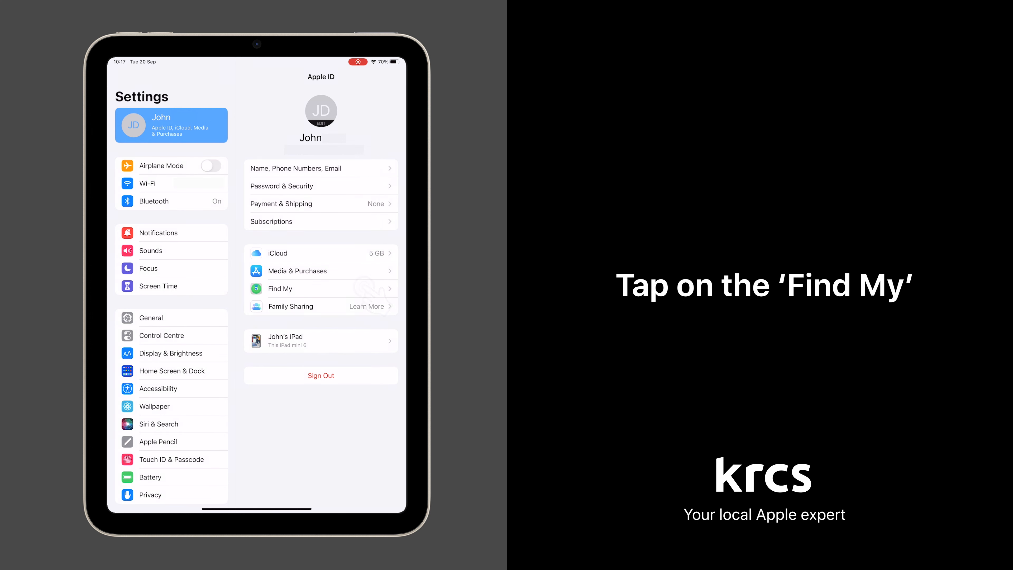
click(279, 288)
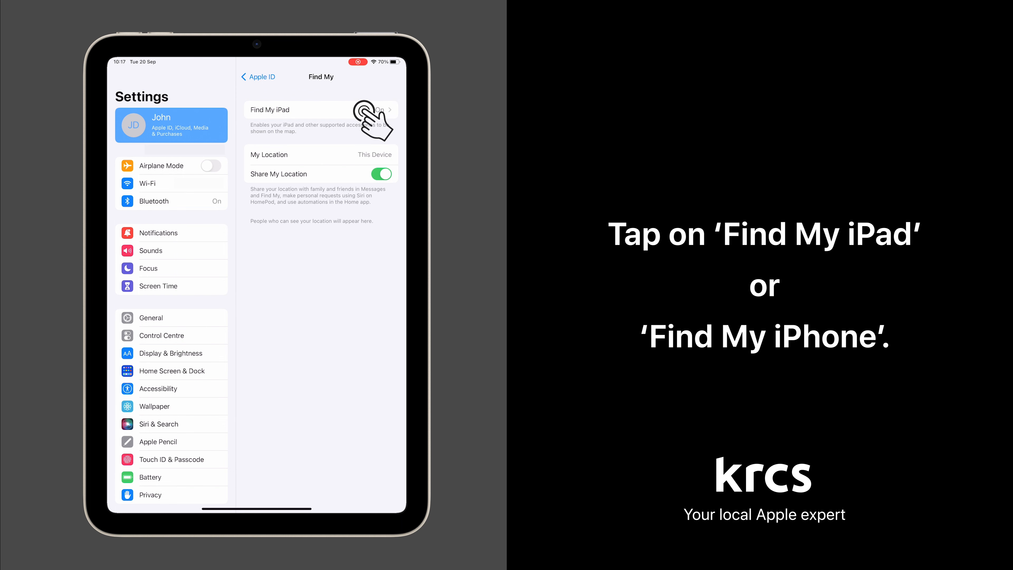
click(291, 109)
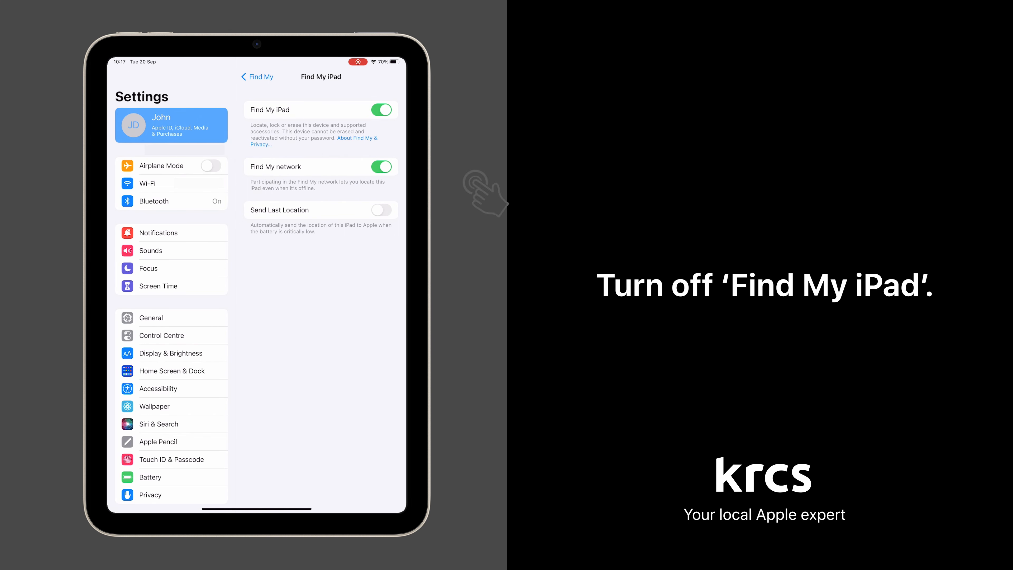
mouse_move(382, 109)
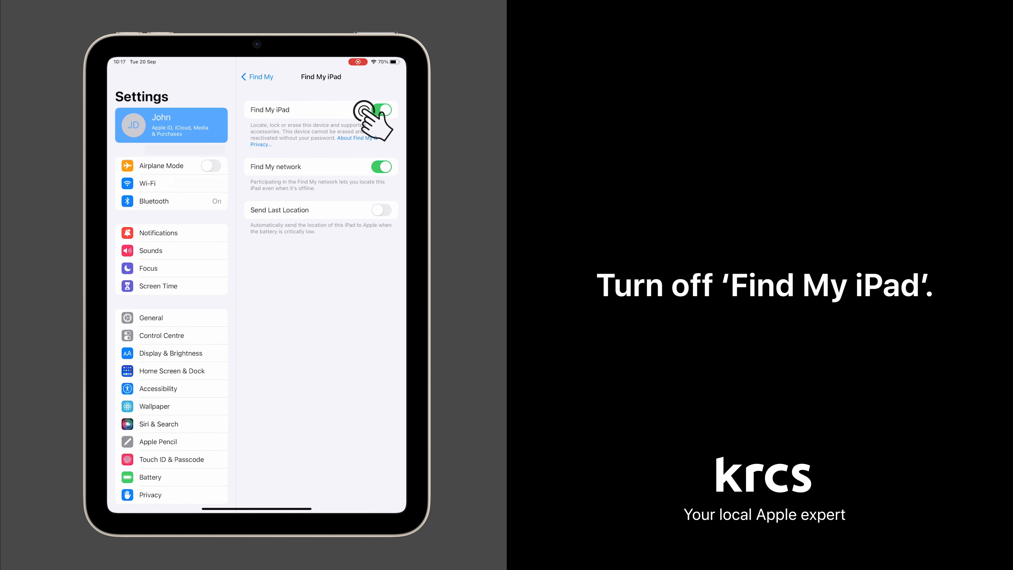
Switch the Find My iPad toggle off
click(382, 109)
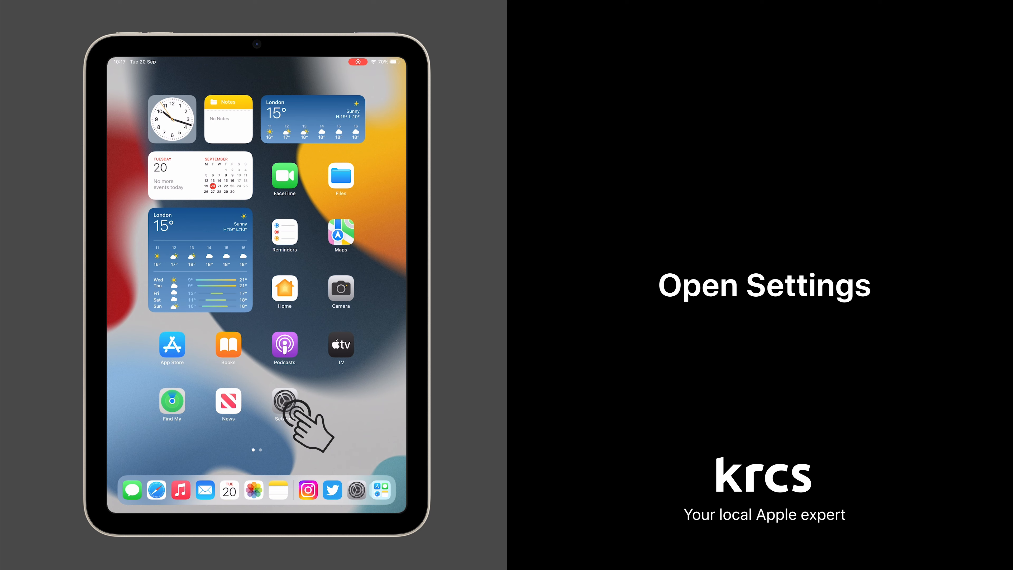
Reopen Settings and return to the Apple ID account's Find My options
click(284, 404)
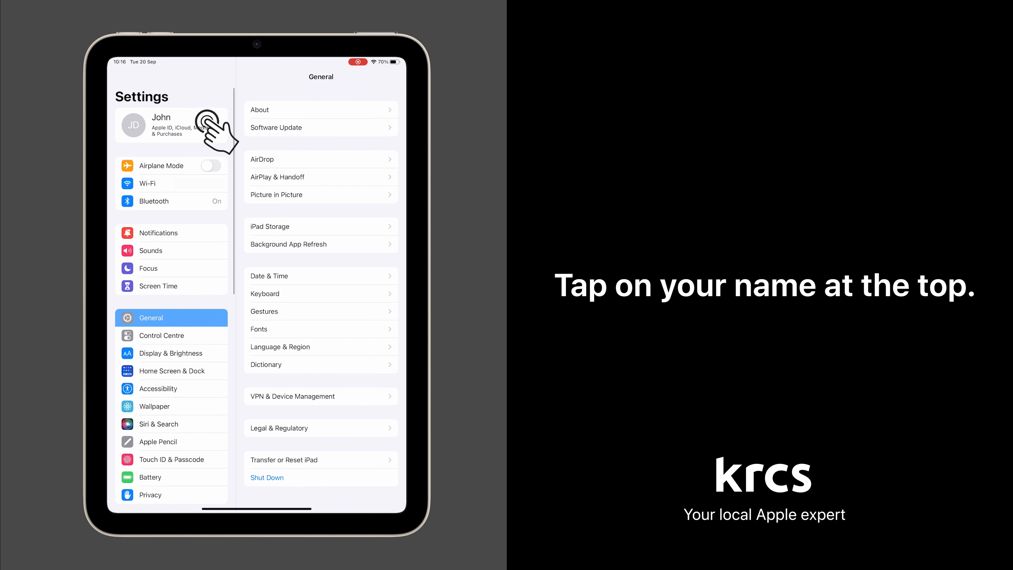
click(171, 125)
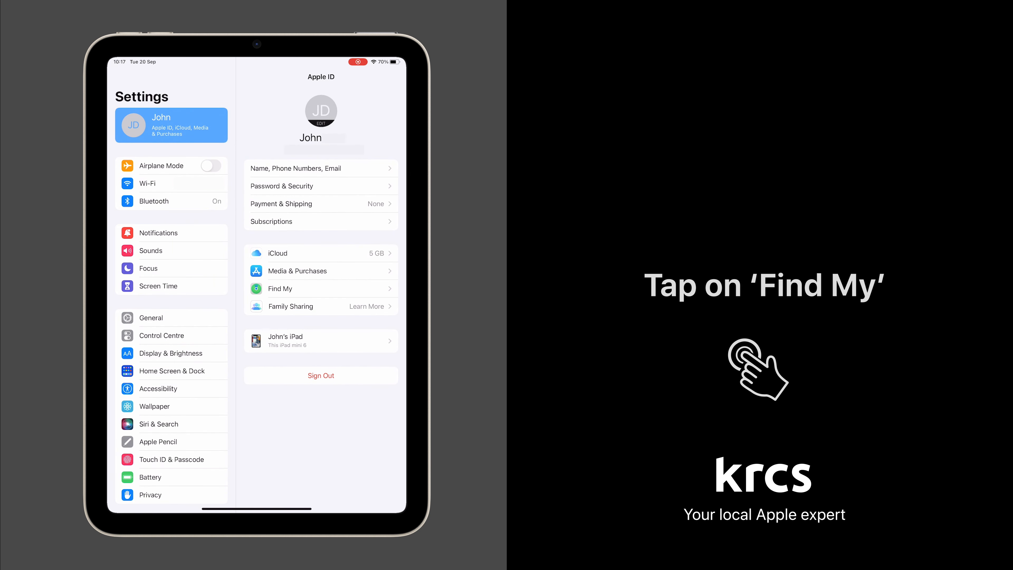
mouse_move(362, 289)
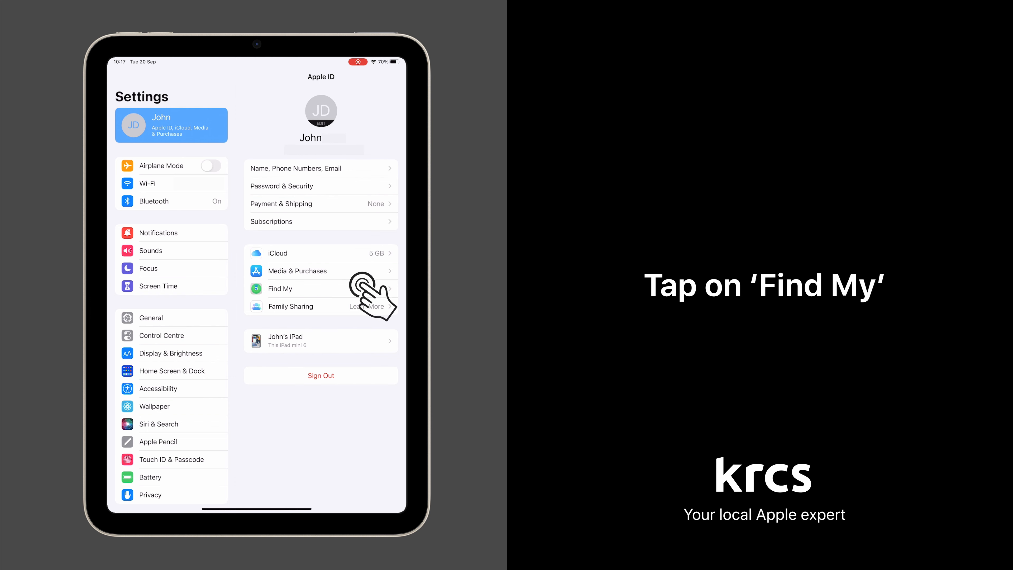
click(279, 288)
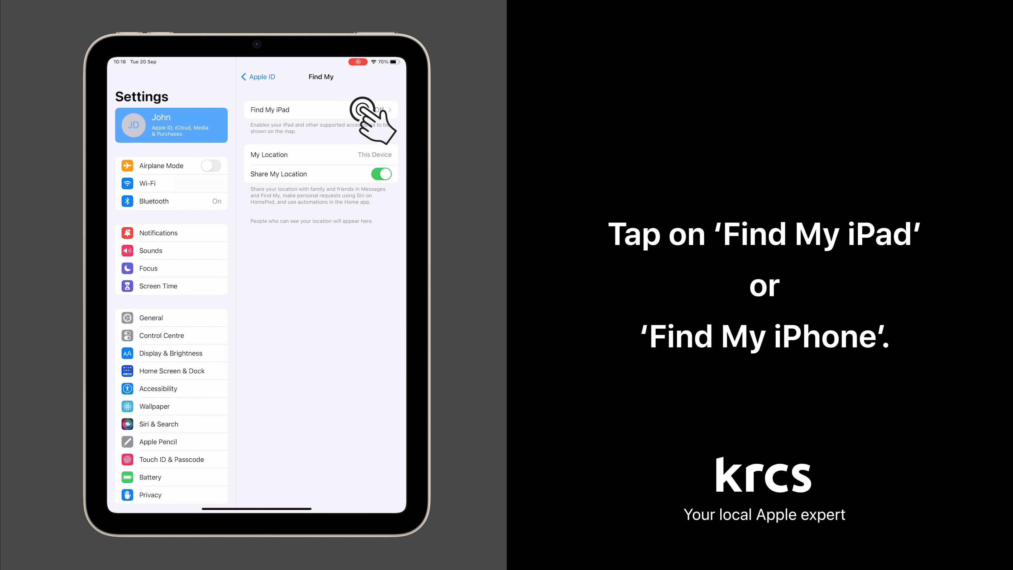
Switch the Find My iPad toggle back on from its settings page
click(290, 110)
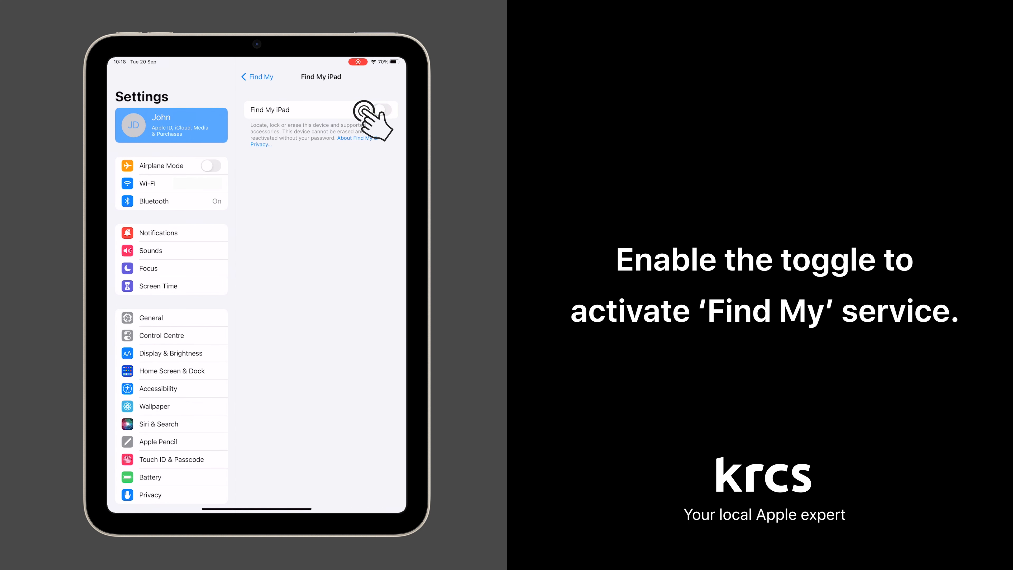
click(381, 109)
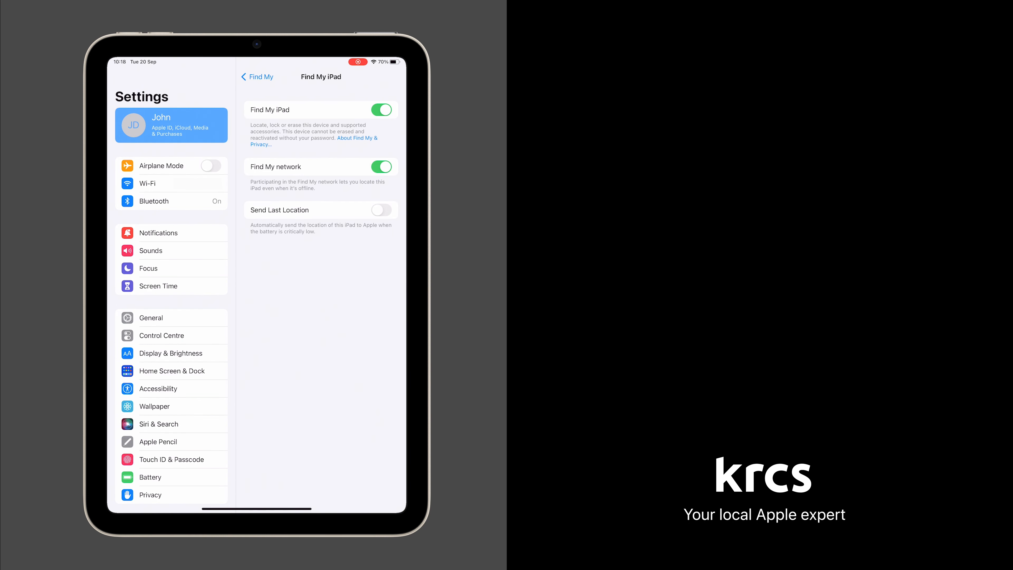